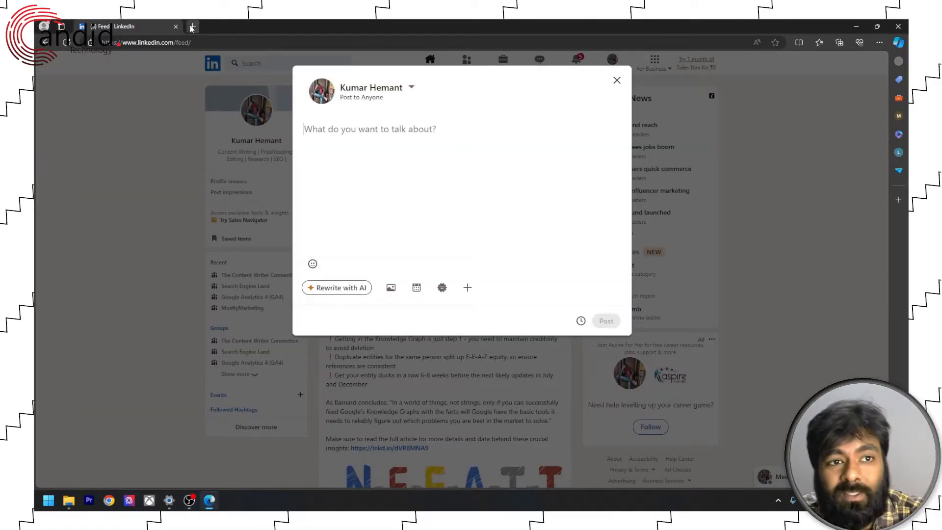
# Search 'linkedin text formatting' in a new tab and open the LinkedIn Text Formatter result
pyautogui.click(193, 26)
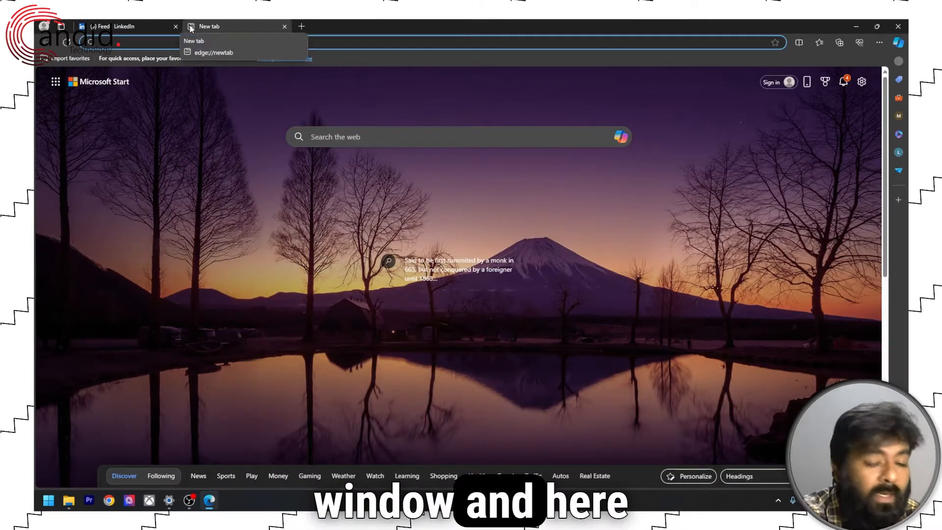
pyautogui.write('linkedin text formatting')
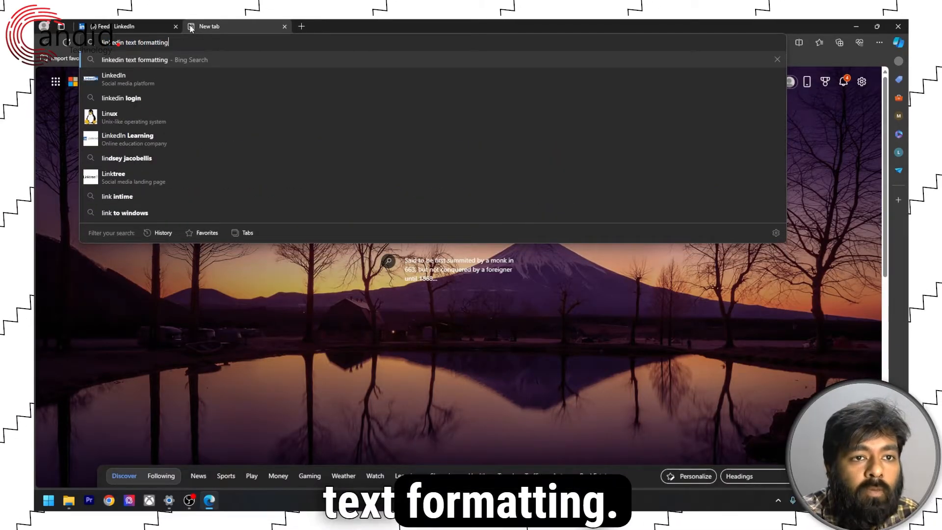
pyautogui.press('Enter')
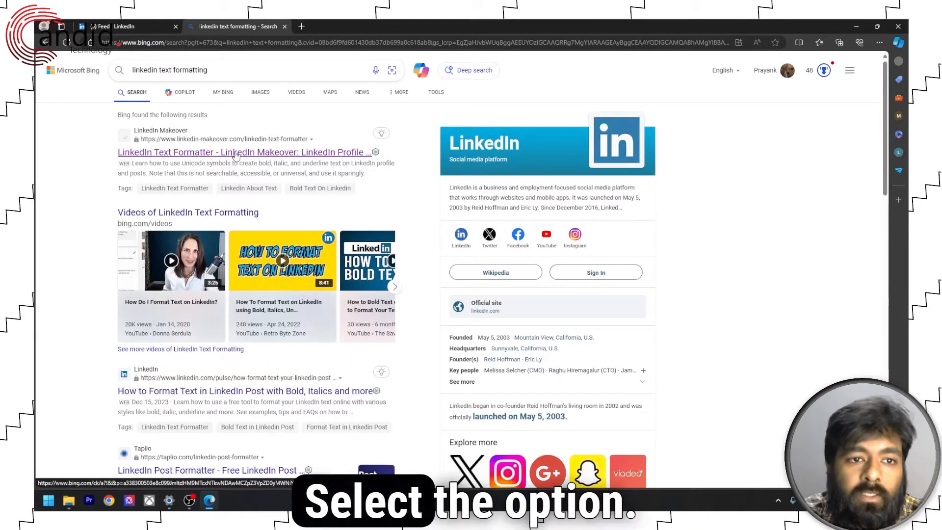
pyautogui.click(236, 151)
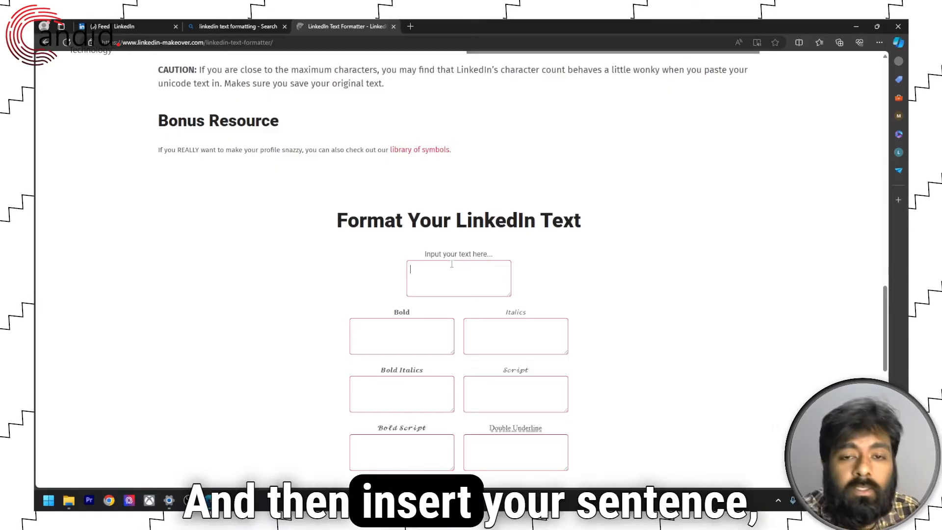
# Enter 'HI, this is hemant' in the formatter and select its Bold output
pyautogui.write('HI,')
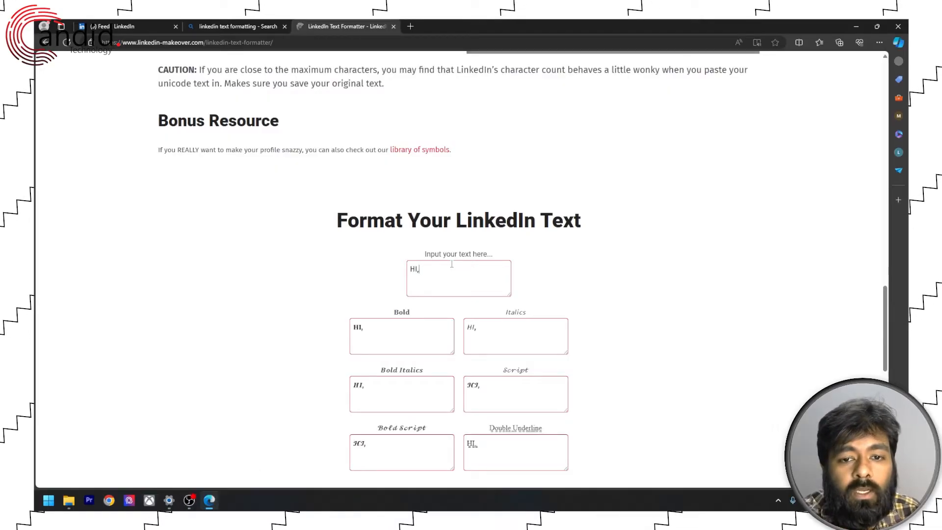
pyautogui.write('t')
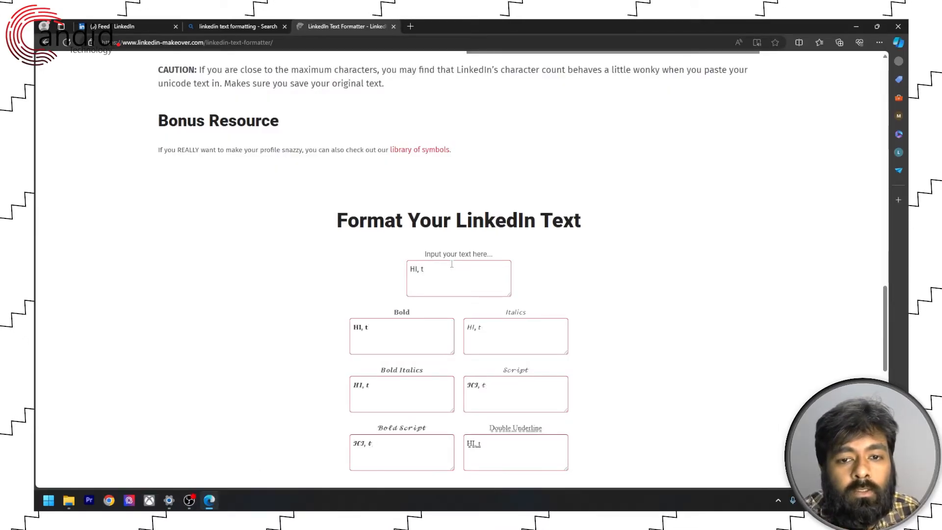
pyautogui.write('his is h')
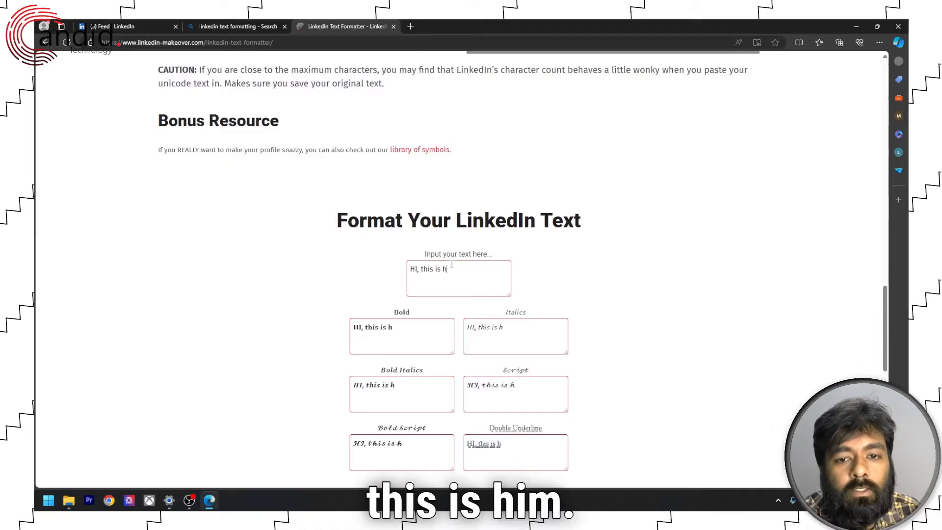
pyautogui.write('emant')
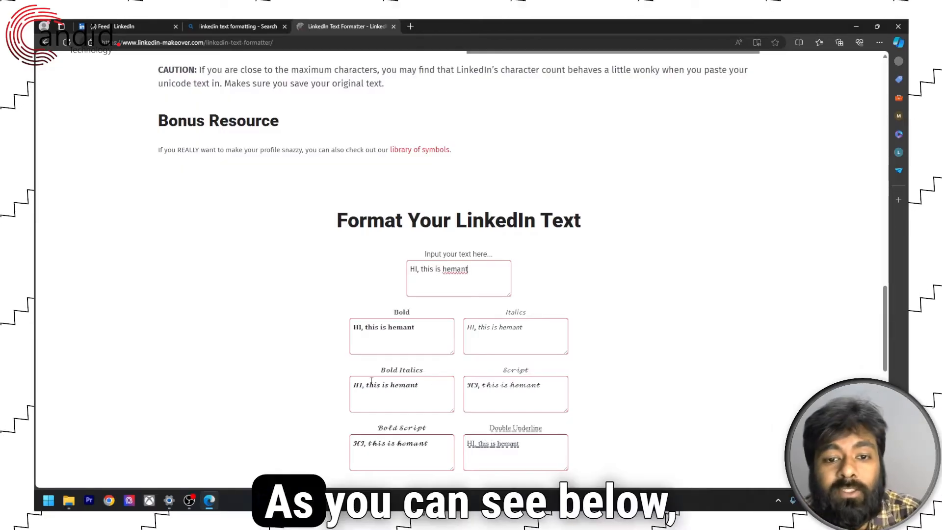
pyautogui.scroll(-3)
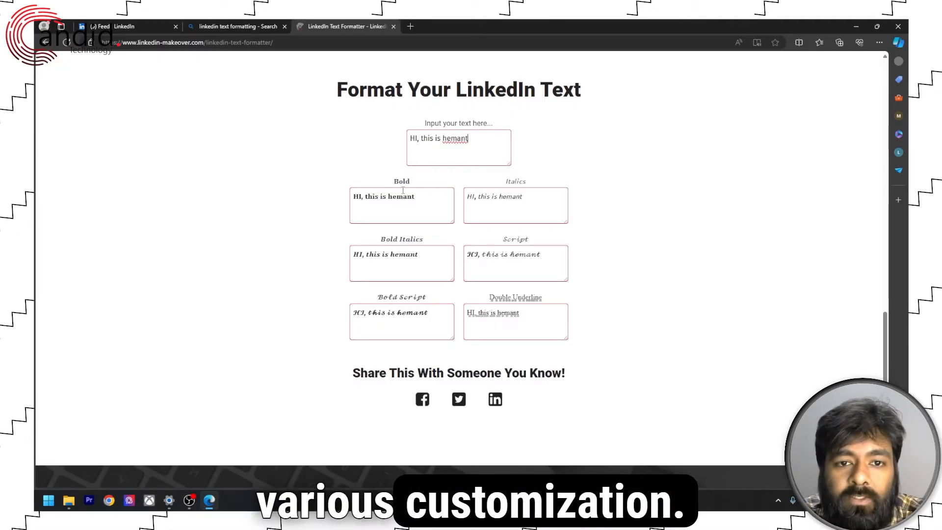
pyautogui.doubleClick(385, 254)
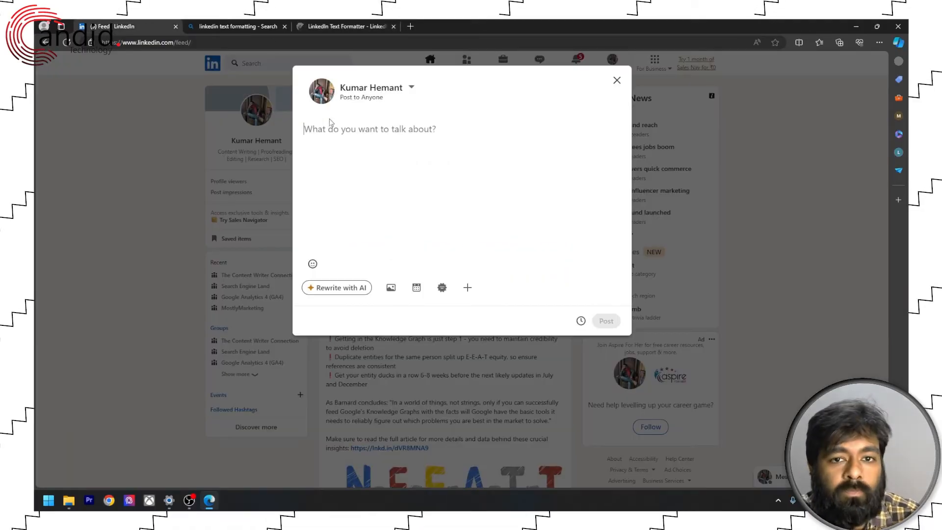
# Paste the bold 'HI, this is hemant' into the LinkedIn post composer
pyautogui.write('HI, this is hemant')
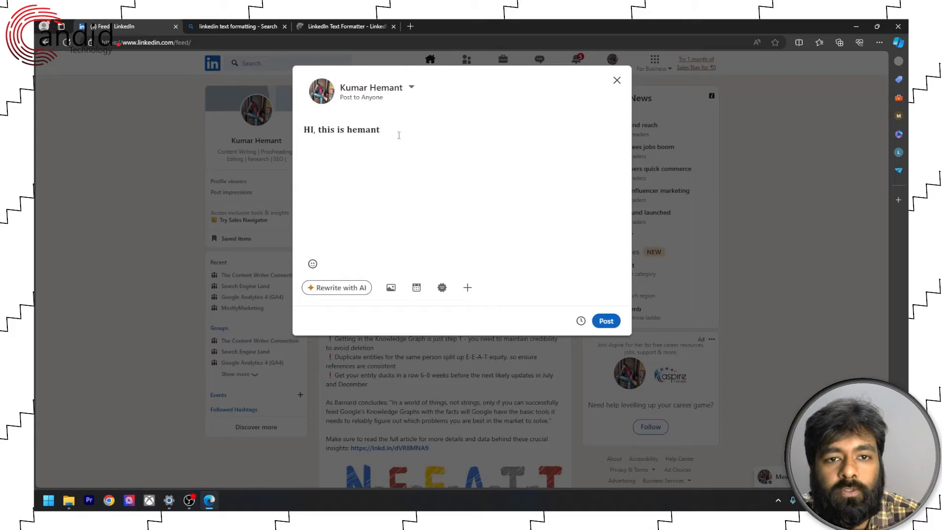